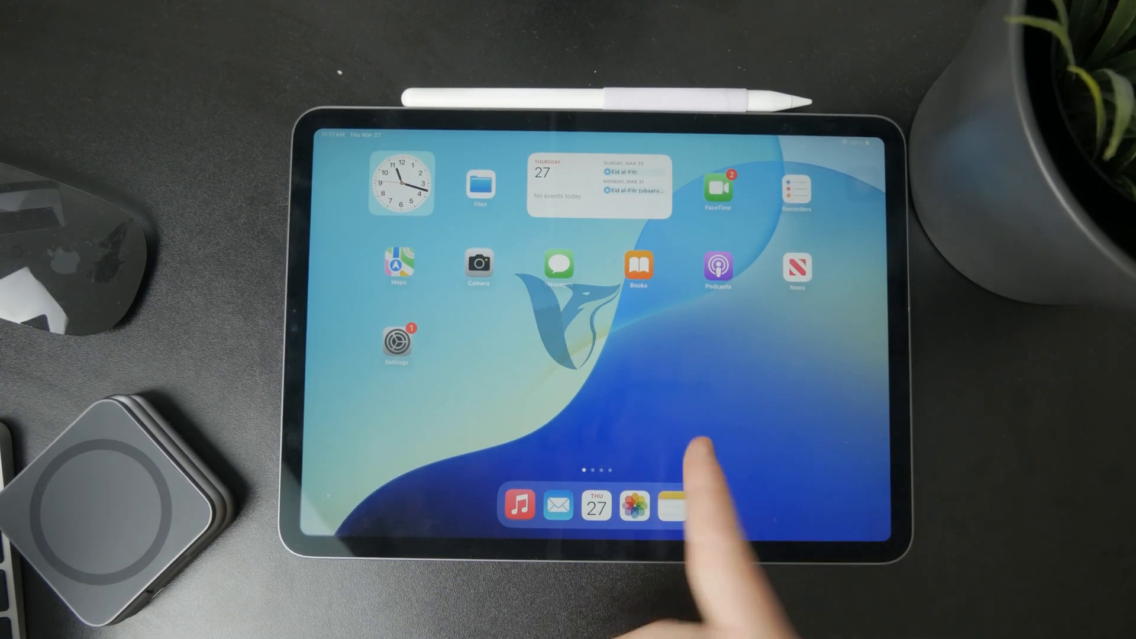
mouse_move(688, 493)
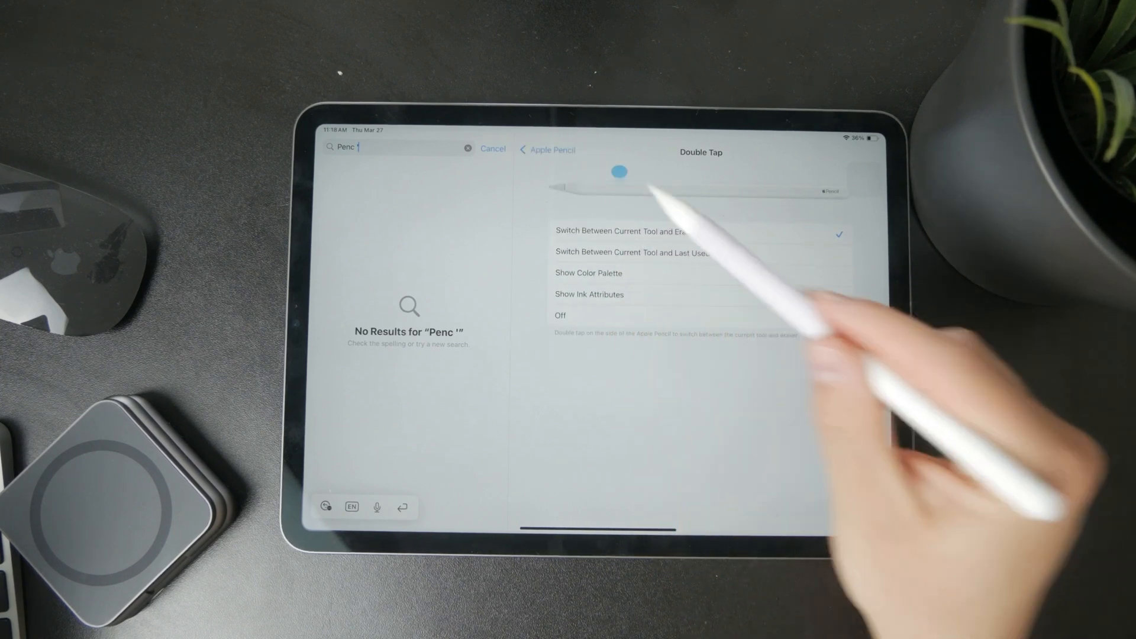
Try Pencil double-tap Last Used and Off, ending on Switch Between Current Tool and Eraser
left_click(527, 149)
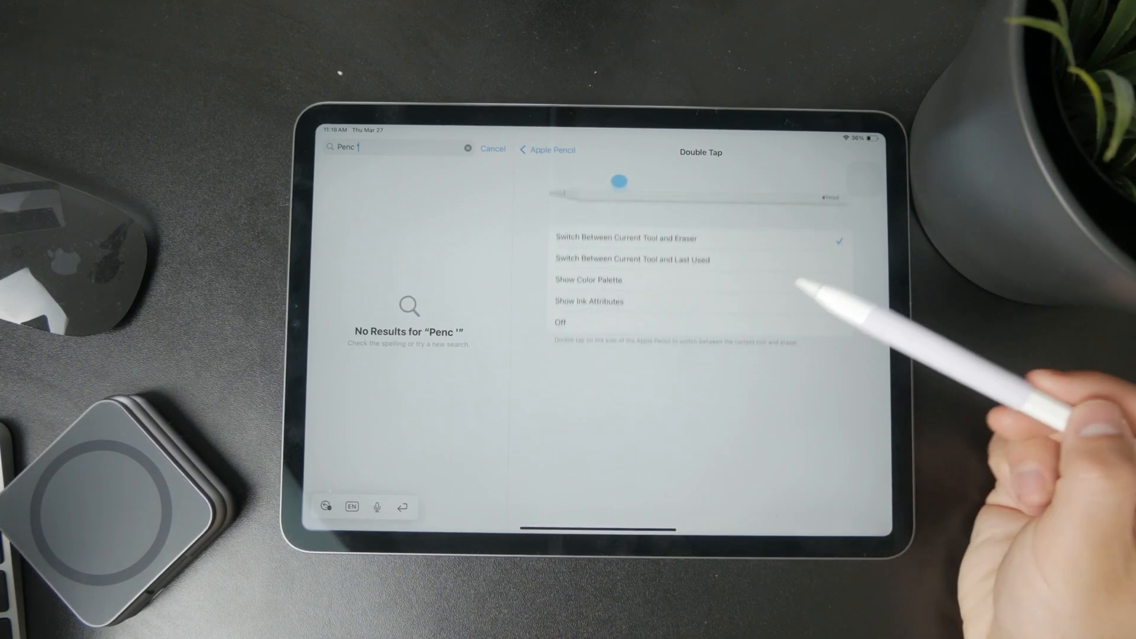
left_click(630, 259)
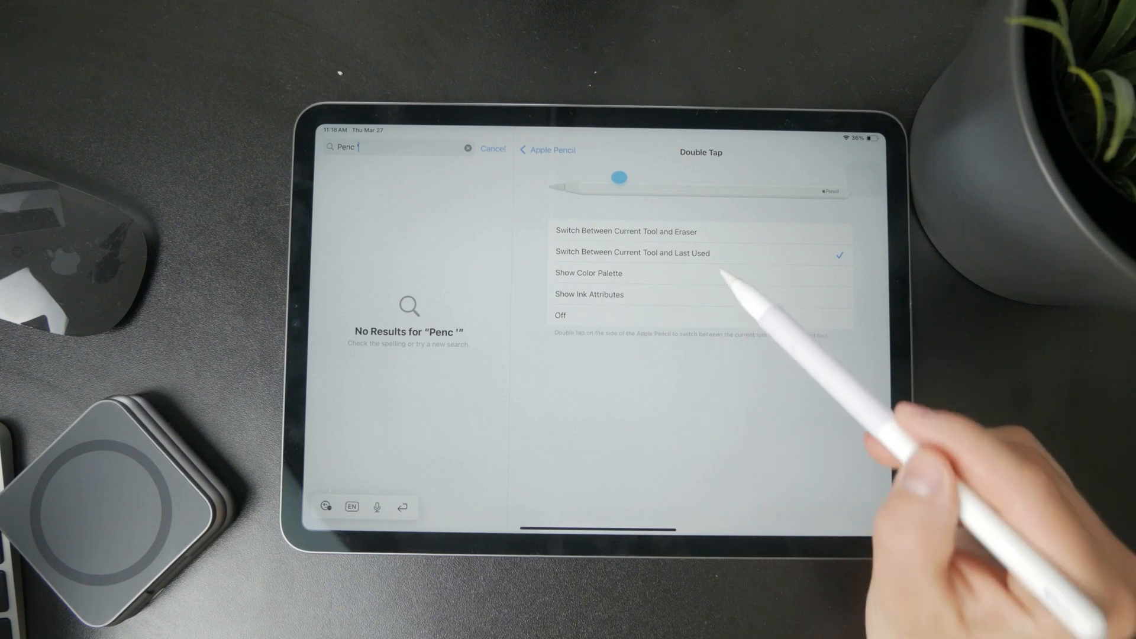
mouse_move(695, 304)
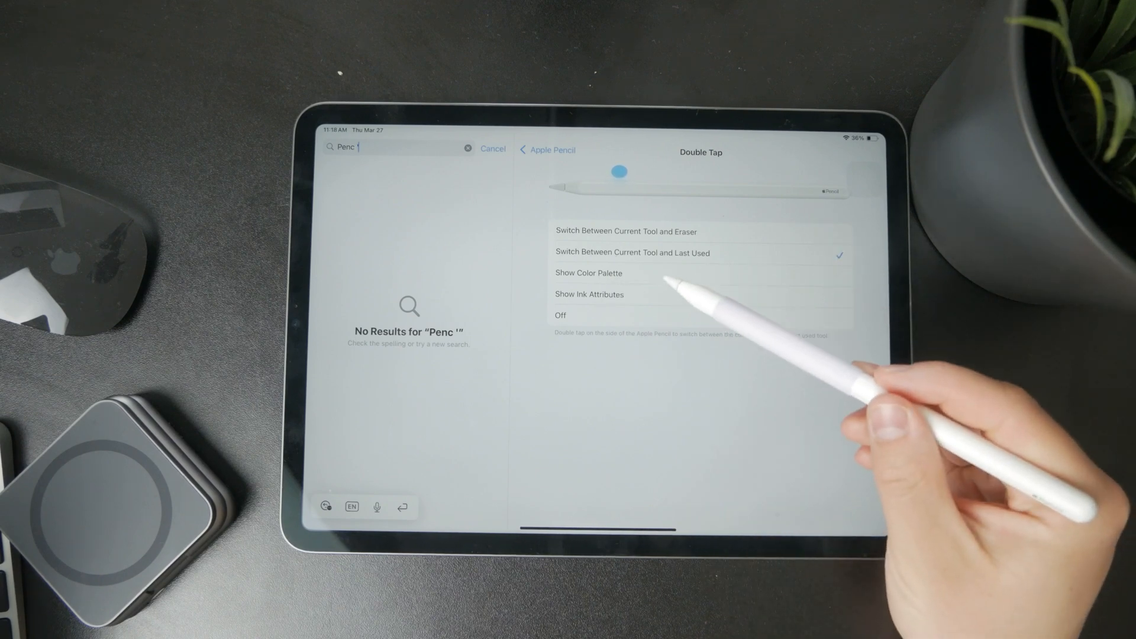
left_click(589, 295)
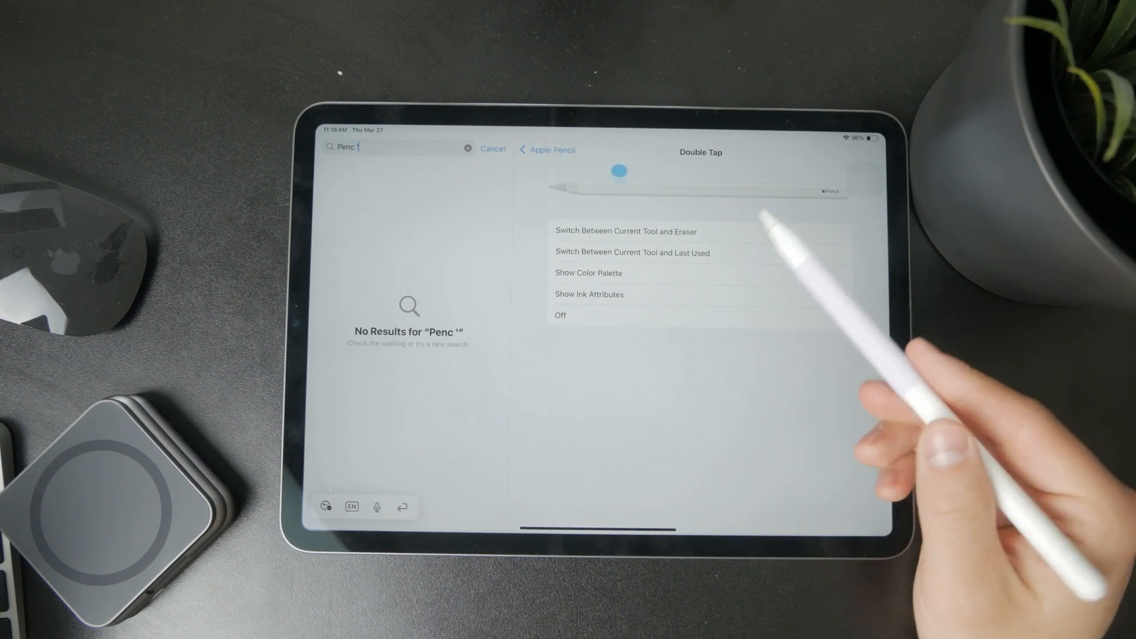
left_click(700, 316)
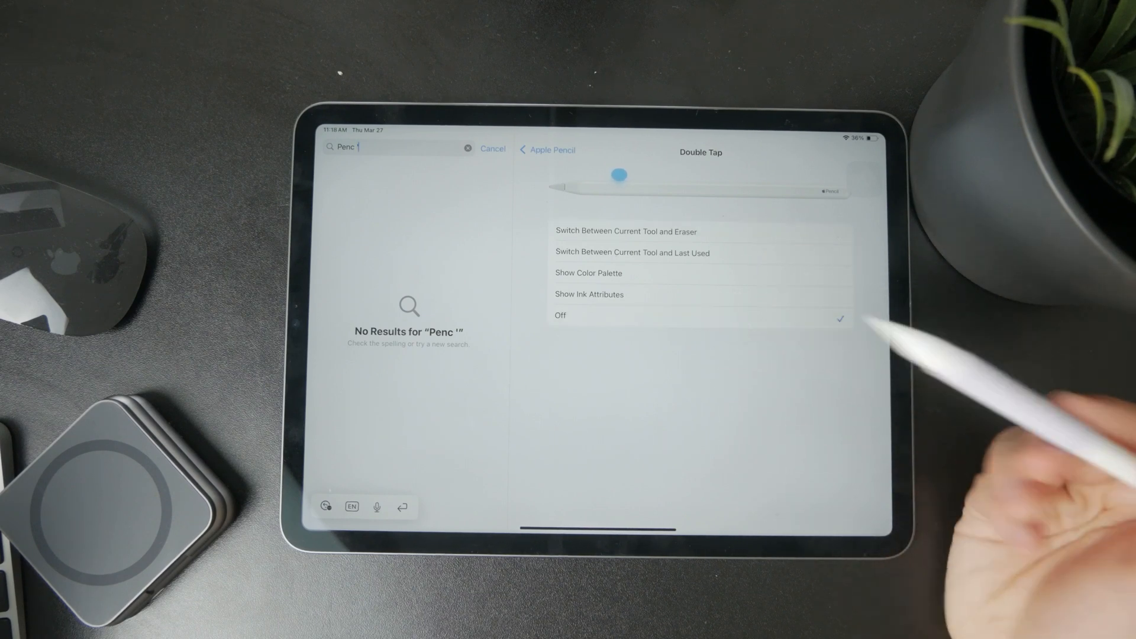
left_click(548, 150)
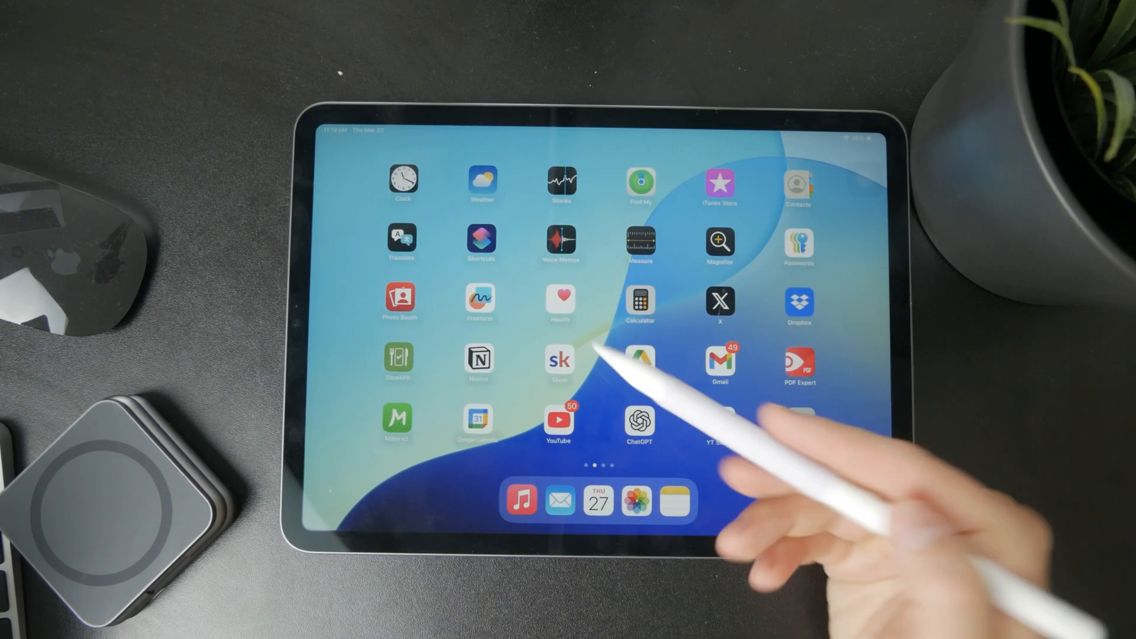
Enable AssistiveTouch, view its floating button over Notion, then go back to Apple Pencil settings
left_click(478, 360)
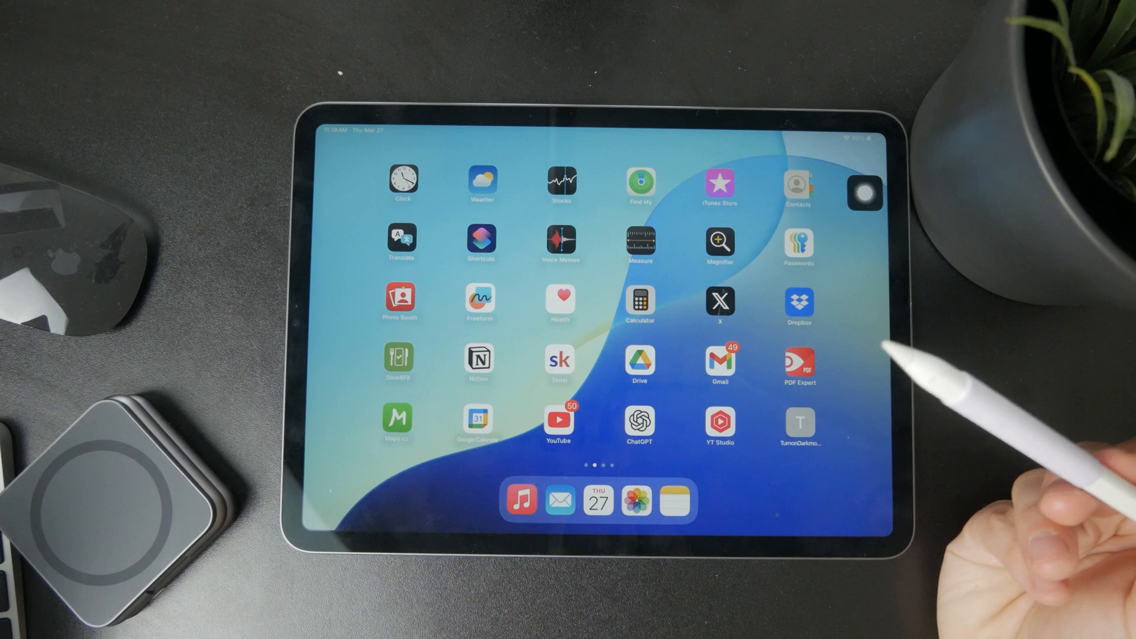
left_click(480, 360)
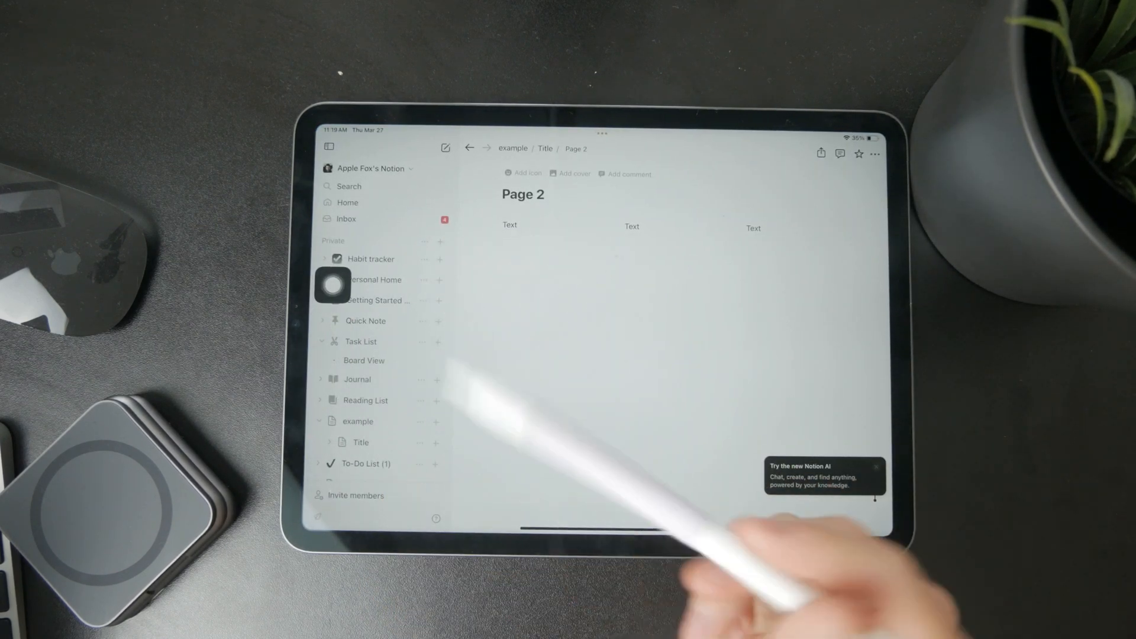
key("home")
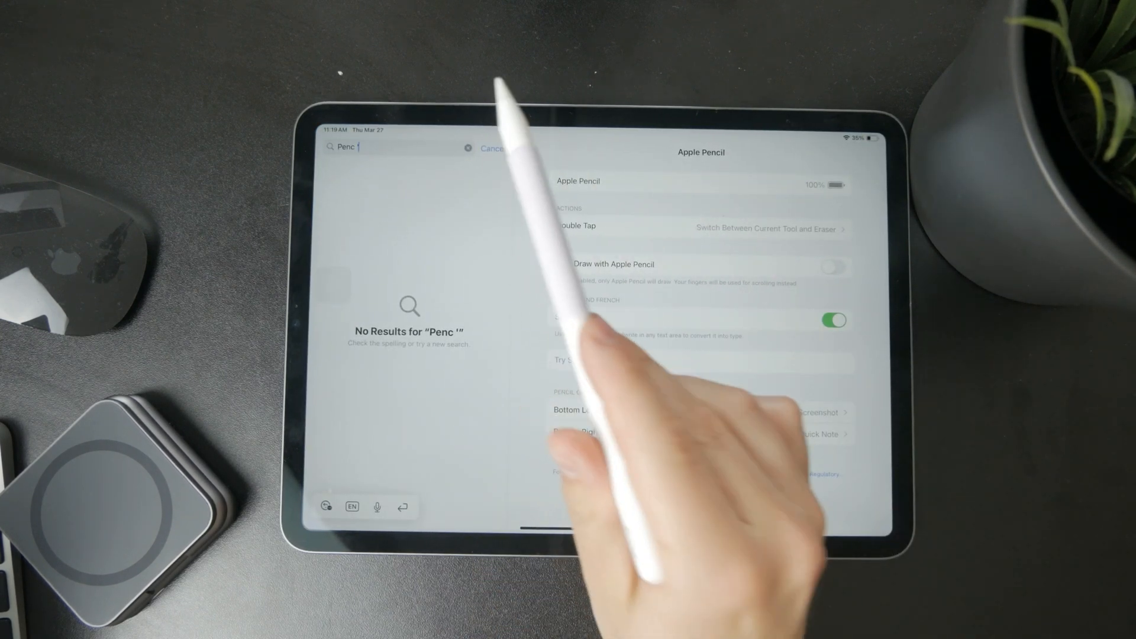
Open the AssistiveTouch Double-Tap action list and scroll down through the system actions
left_click(492, 148)
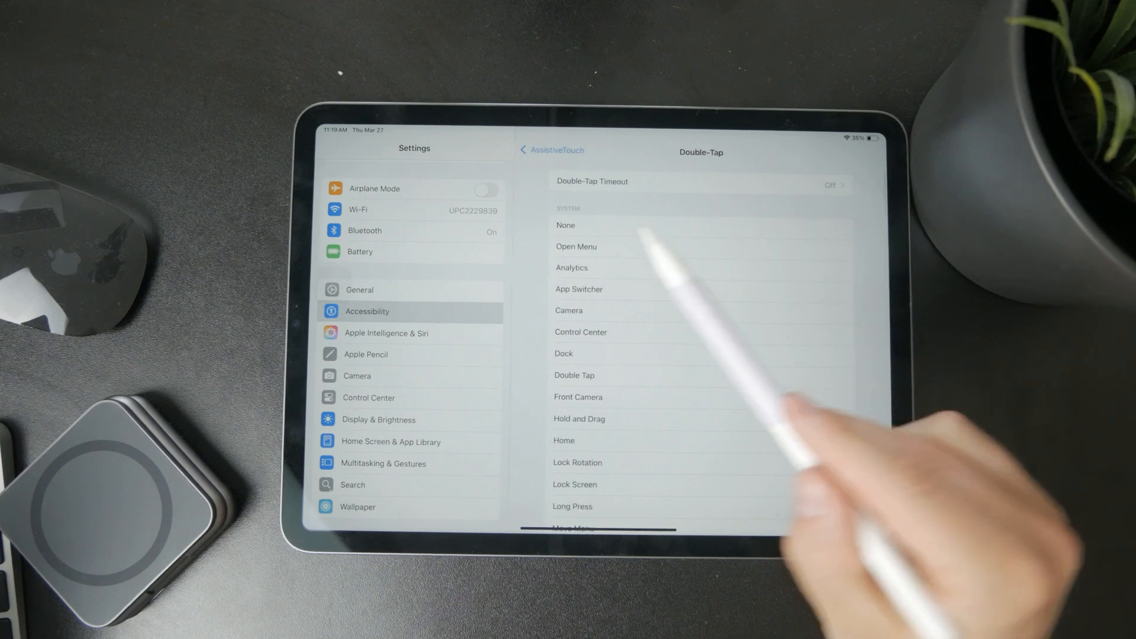
scroll("down", 3)
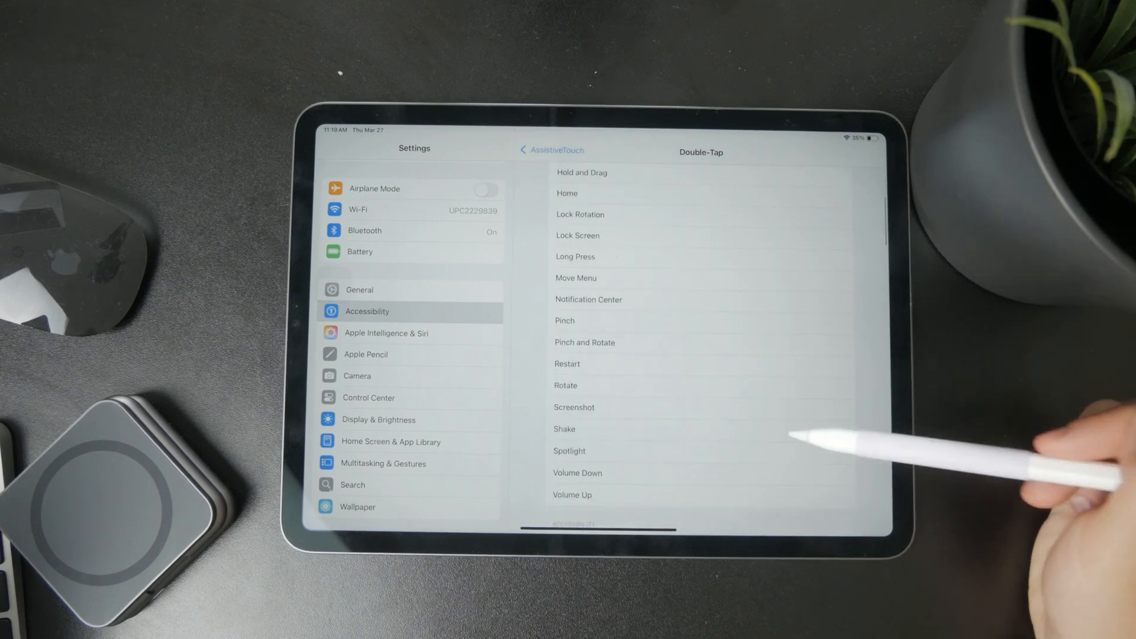
scroll("down", 3)
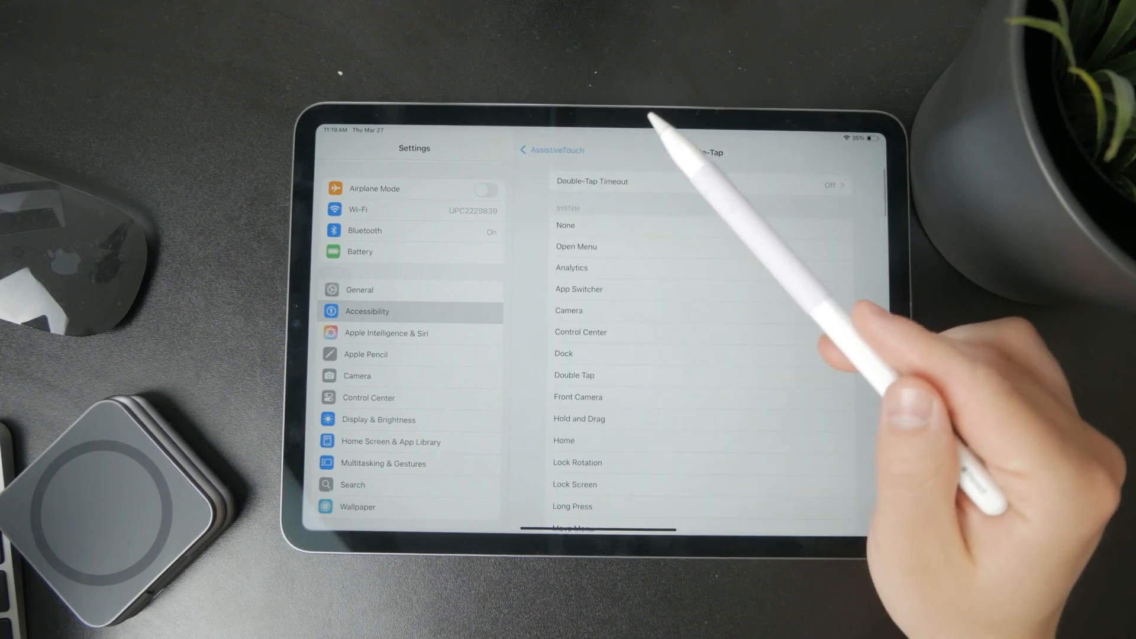